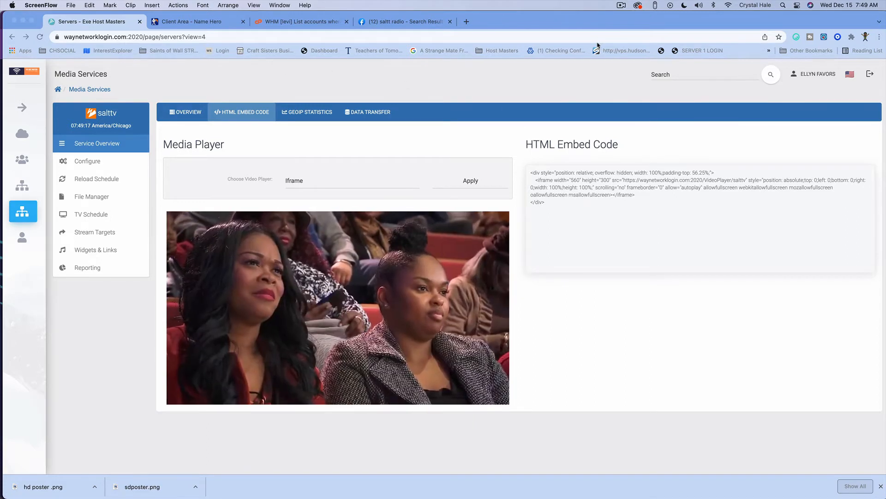
# Open a new blank Chrome tab beside the saltt channel embed code page.
pyautogui.click(465, 21)
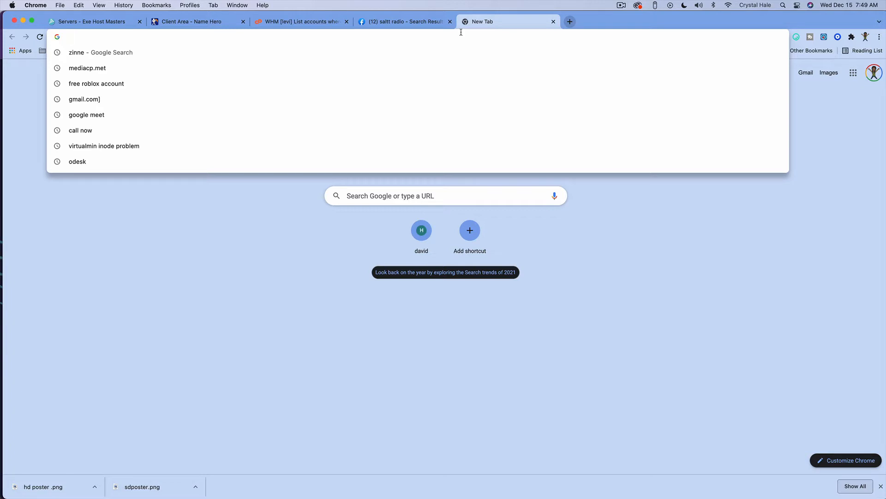
# Search Google for 'obs' and go to the obsproject.com OBS Studio website.
pyautogui.write('o')
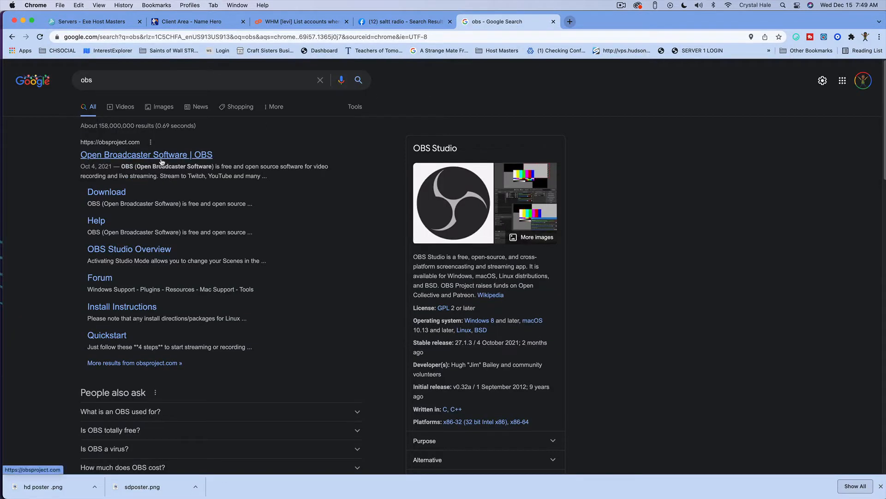
pyautogui.click(145, 154)
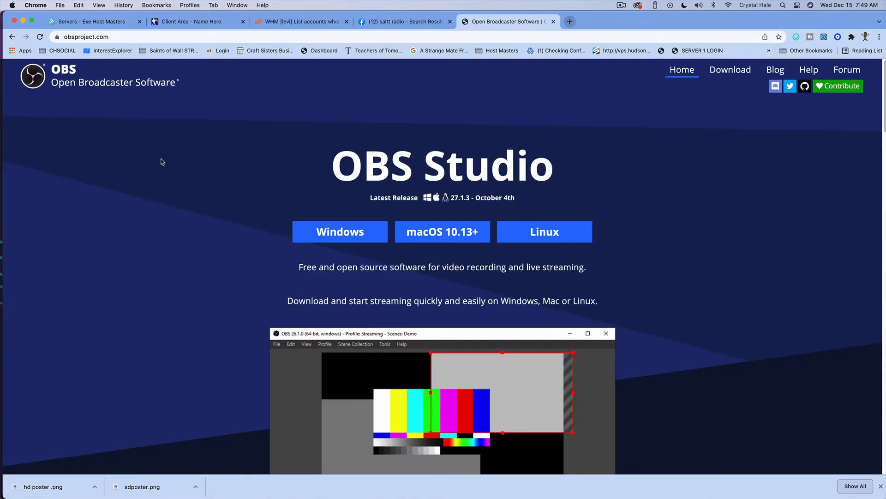
pyautogui.moveTo(427, 221)
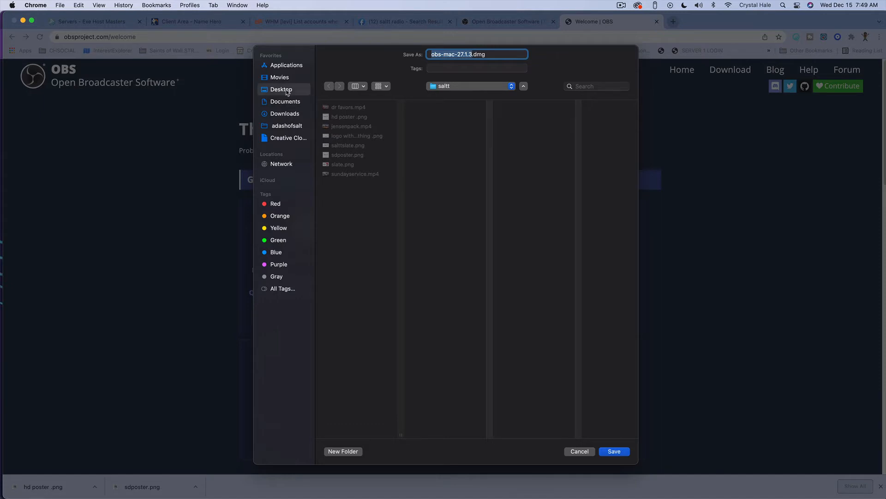
# Create an 'obs' folder in Desktop/Chsocial and save the OBS installer there.
pyautogui.click(281, 88)
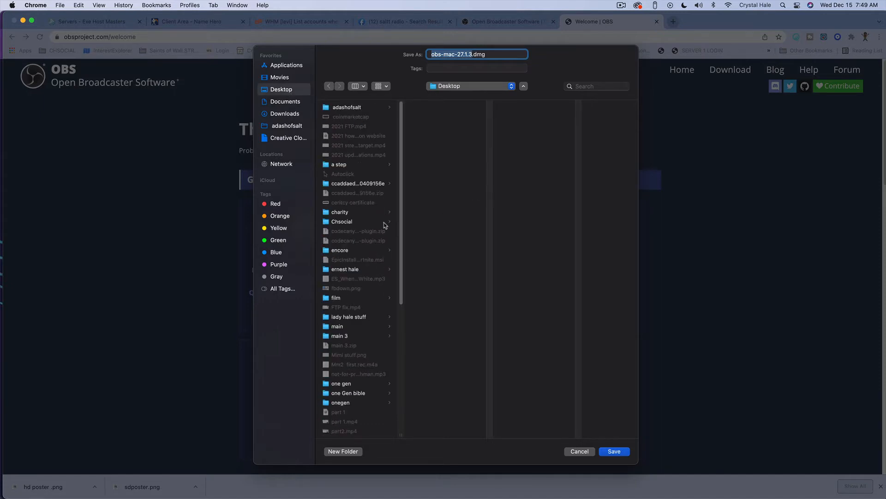
pyautogui.click(343, 450)
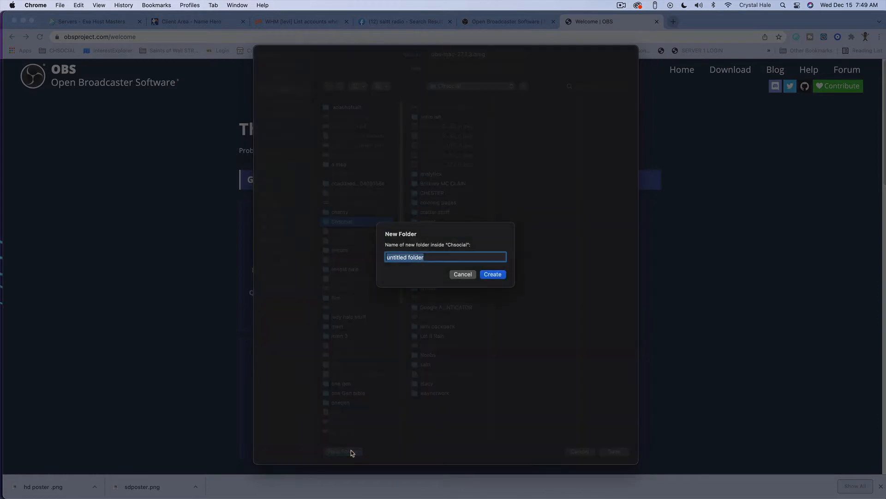
pyautogui.write('obs')
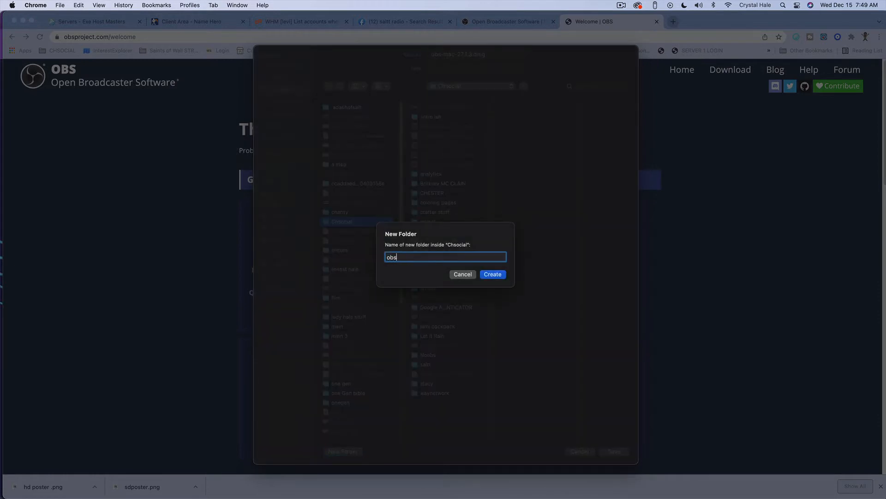
pyautogui.click(492, 274)
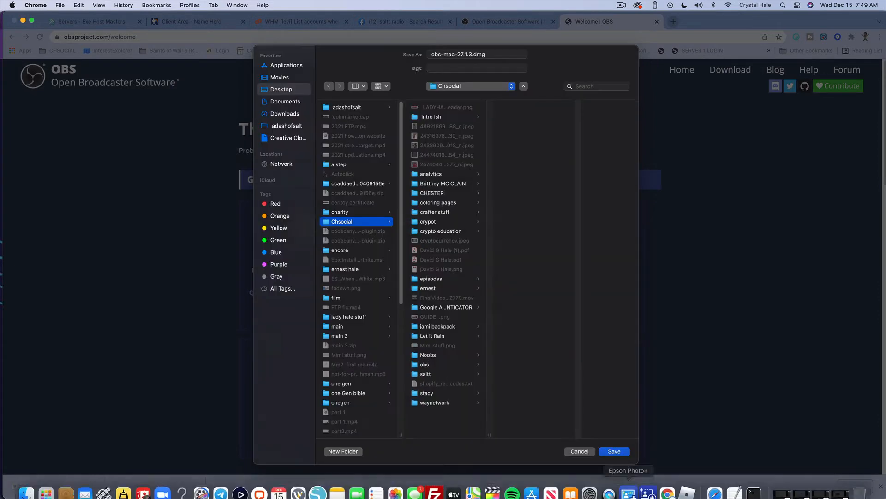
pyautogui.click(614, 451)
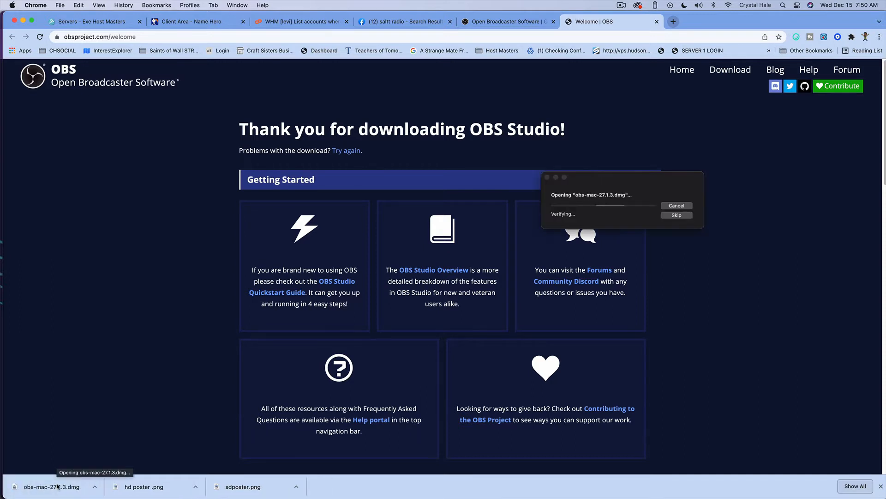
pyautogui.moveTo(236, 463)
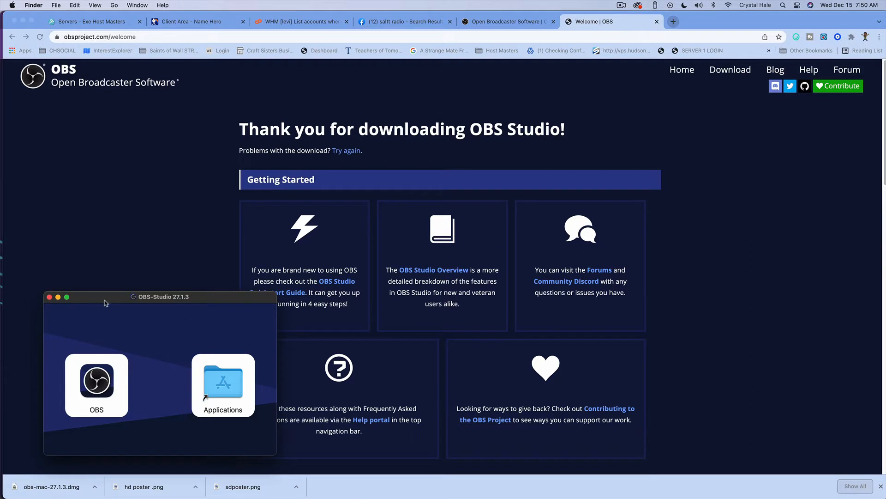
# Drag OBS onto Applications in the OBS-Studio 27.1.3 installer window.
pyautogui.moveTo(96, 379); pyautogui.dragTo(222, 379)
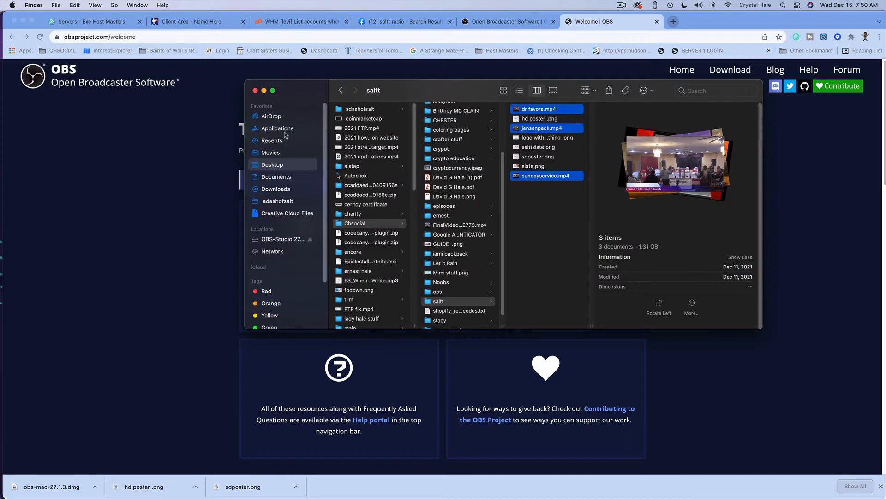
# Launch OBS from the Applications folder and allow it microphone access.
pyautogui.click(277, 127)
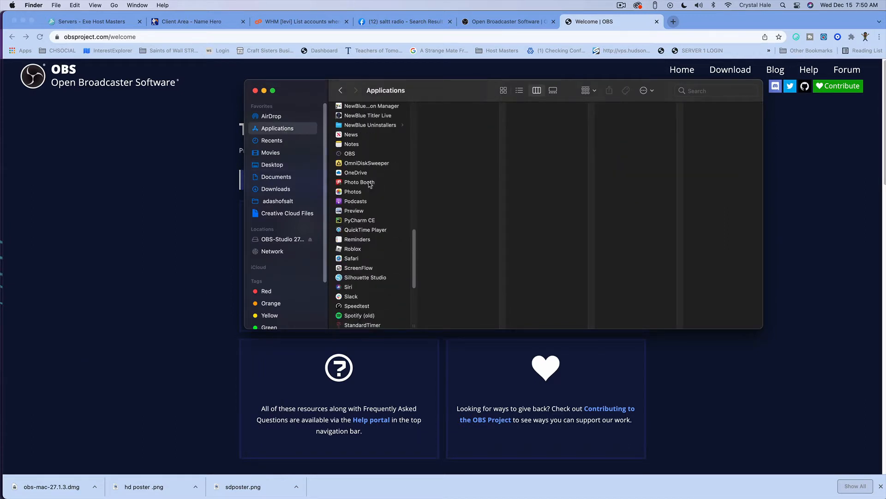
pyautogui.scroll(-3)
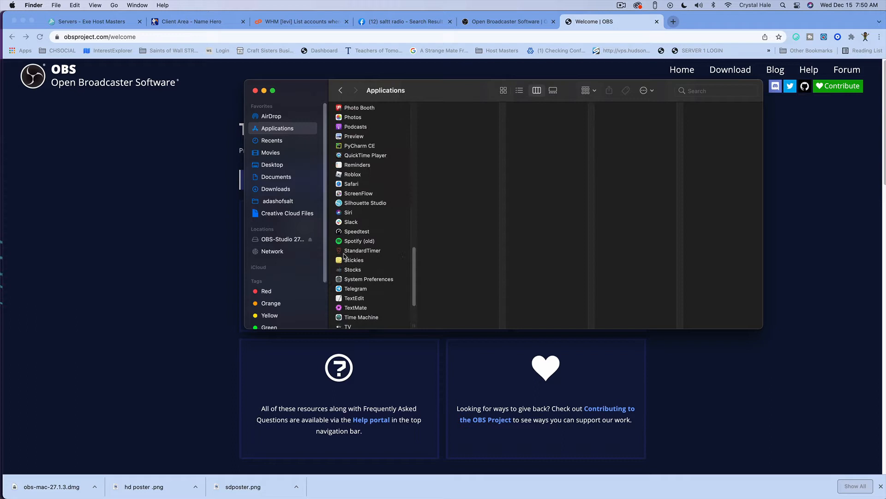
pyautogui.scroll(3)
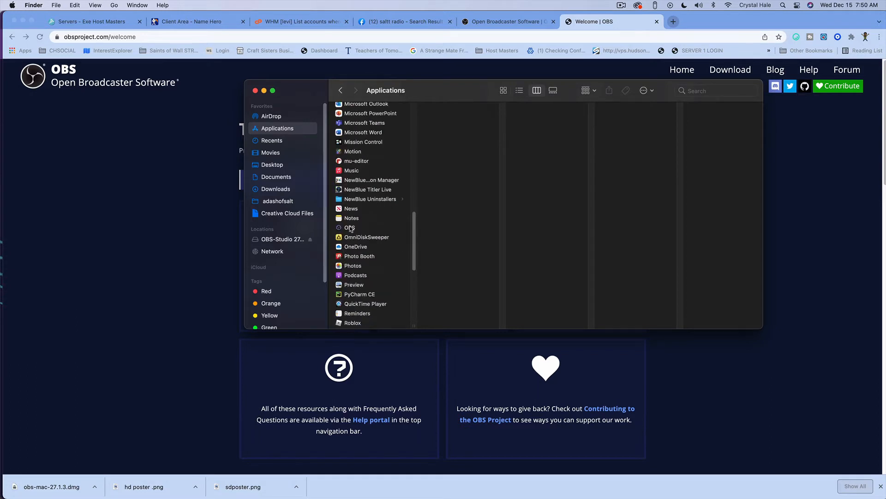
pyautogui.click(349, 228)
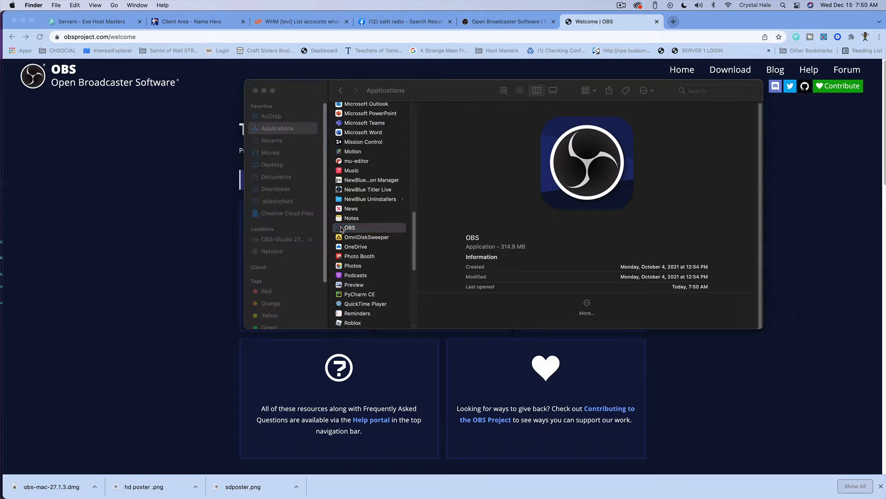
pyautogui.doubleClick(349, 227)
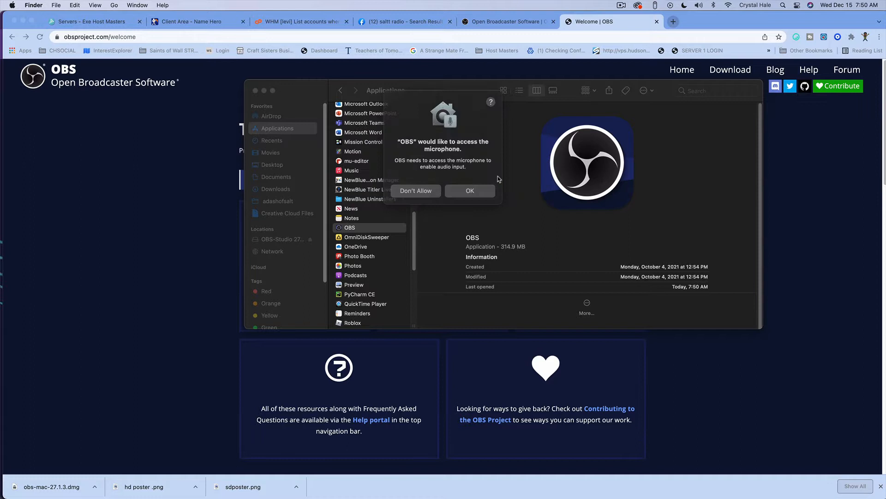
pyautogui.click(469, 190)
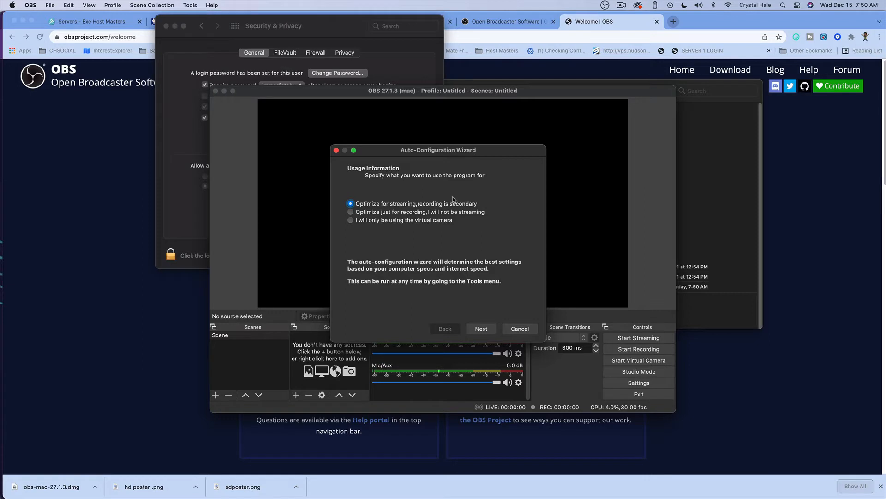
# Keep Optimize for streaming and the current 1920x1080 canvas in the Auto-Configuration Wizard.
pyautogui.click(344, 52)
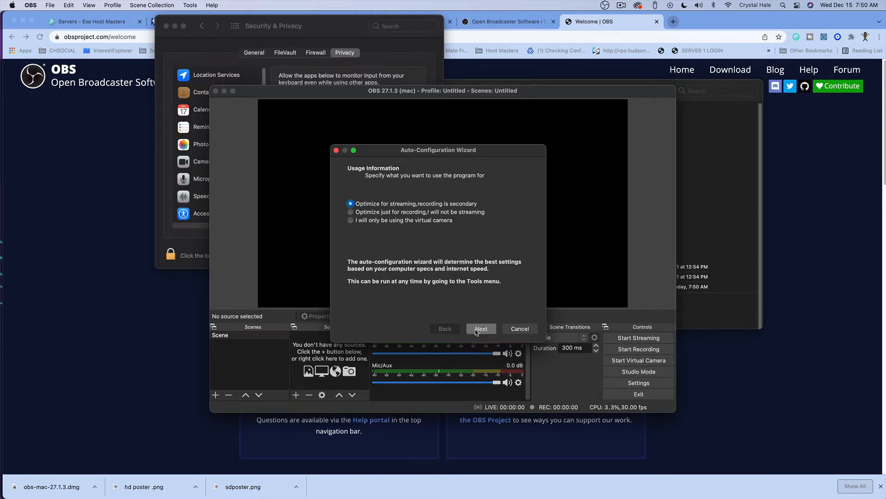
pyautogui.click(481, 328)
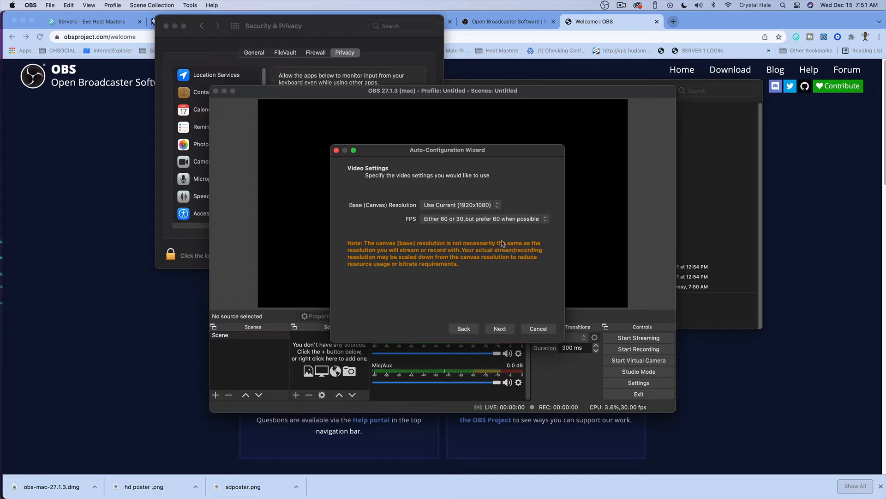
pyautogui.click(460, 204)
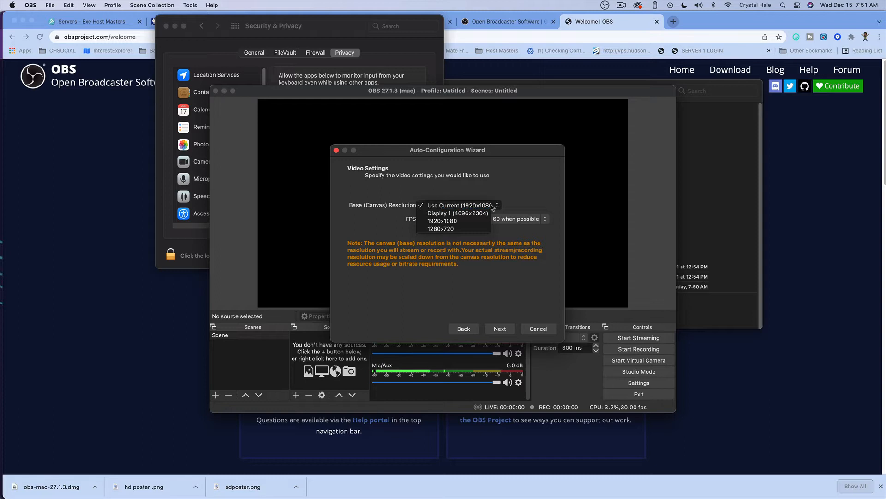
pyautogui.click(459, 205)
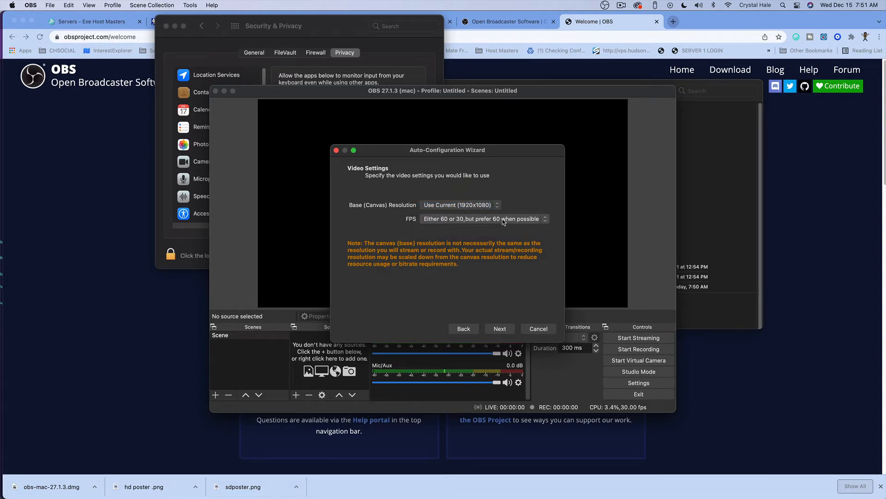
pyautogui.click(499, 328)
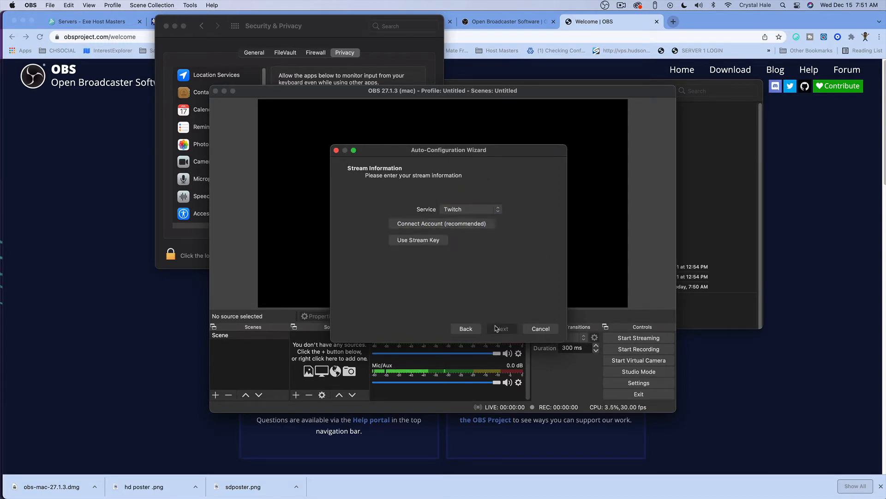
# Set a Custom service with server rtmp://waynetworklogin.com:1935/salttv and a stream key.
pyautogui.click(471, 209)
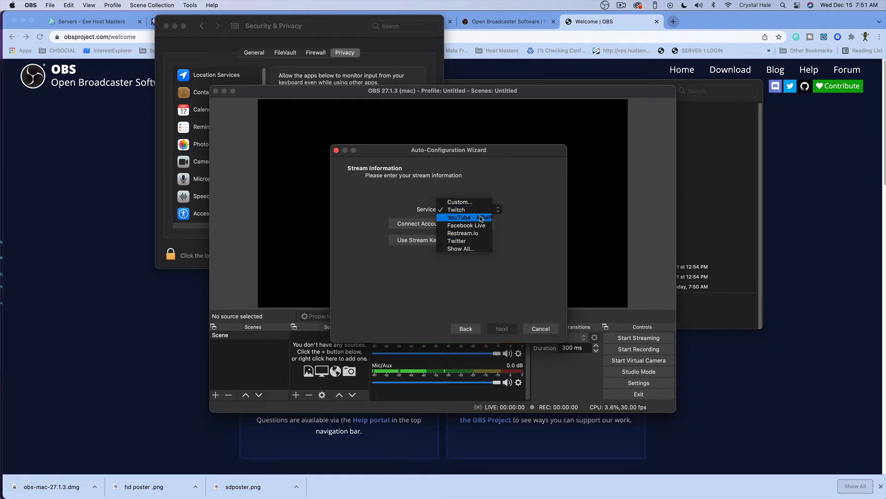
pyautogui.moveTo(474, 202)
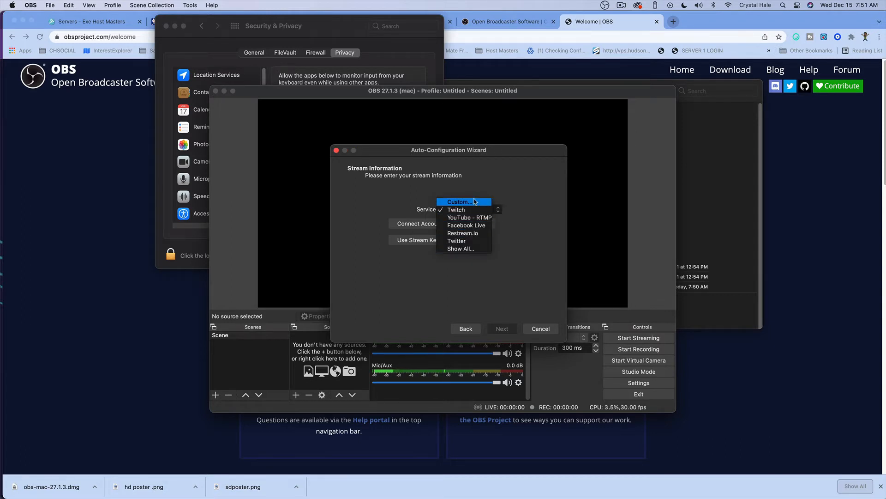
pyautogui.click(458, 202)
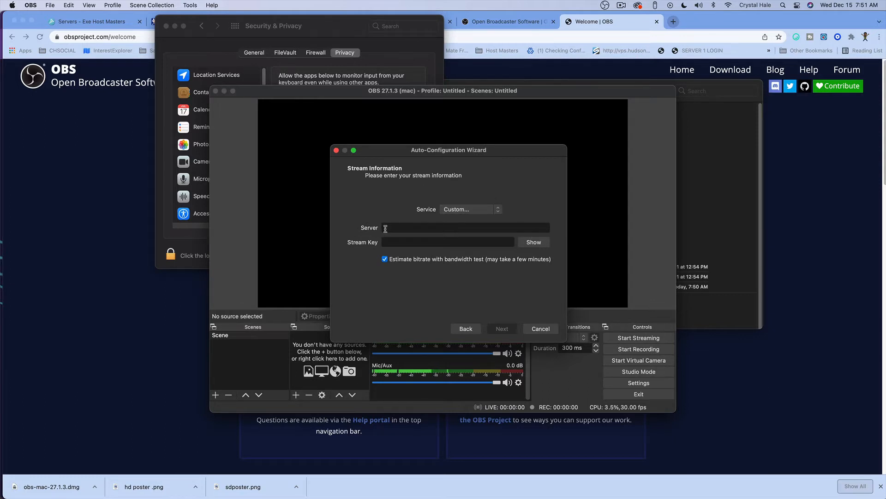
pyautogui.click(464, 227)
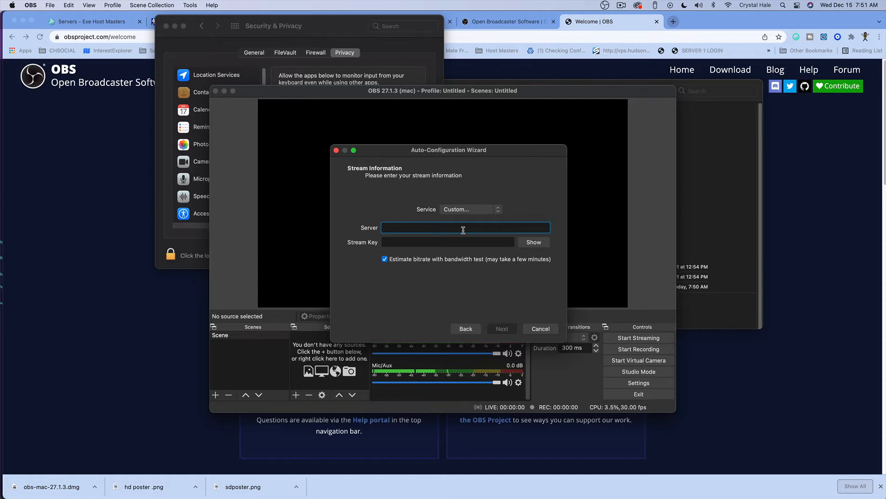
pyautogui.write('rtmp://waynetworklogin.com:1935/salttv')
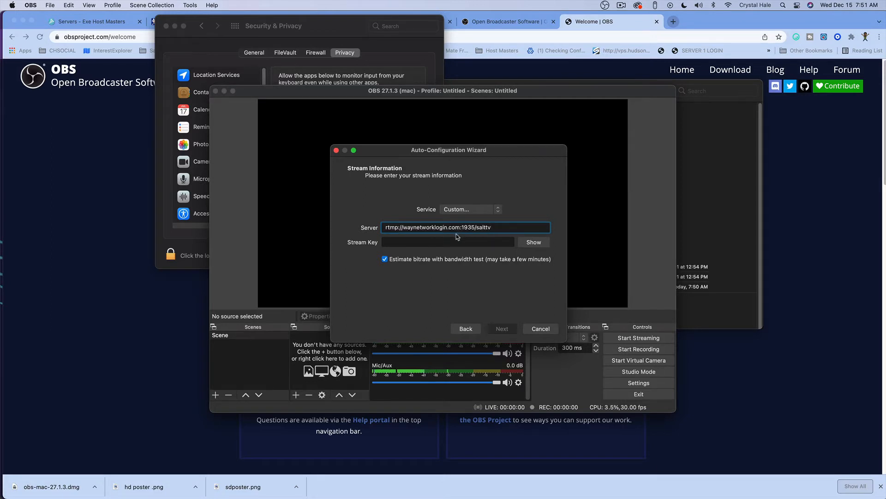
pyautogui.click(448, 242)
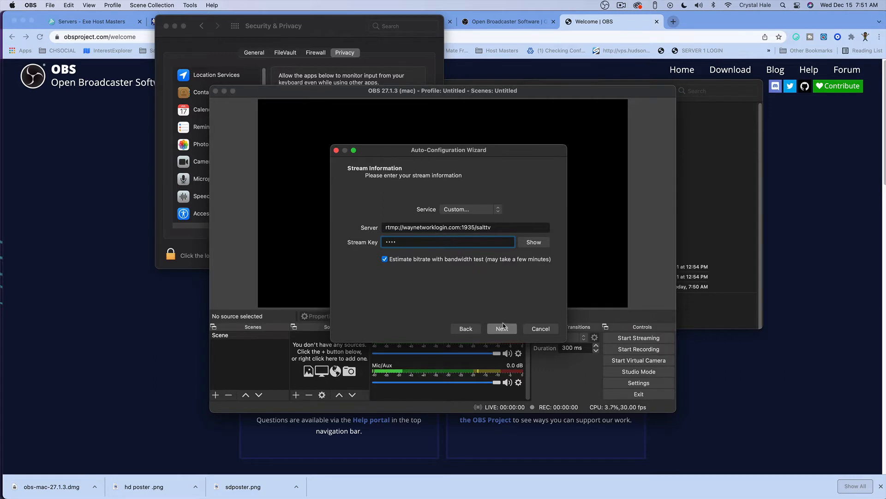
pyautogui.click(501, 328)
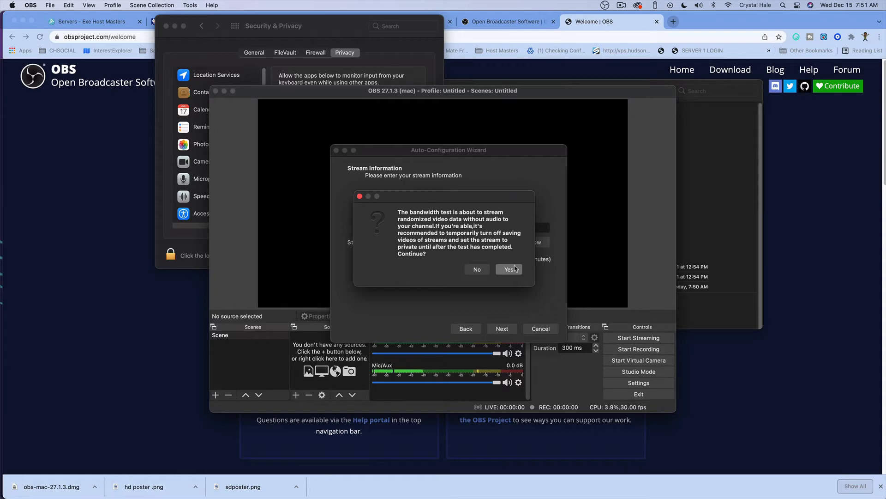
# Confirm and run the bandwidth test, moving the wizard window aside and back.
pyautogui.click(508, 269)
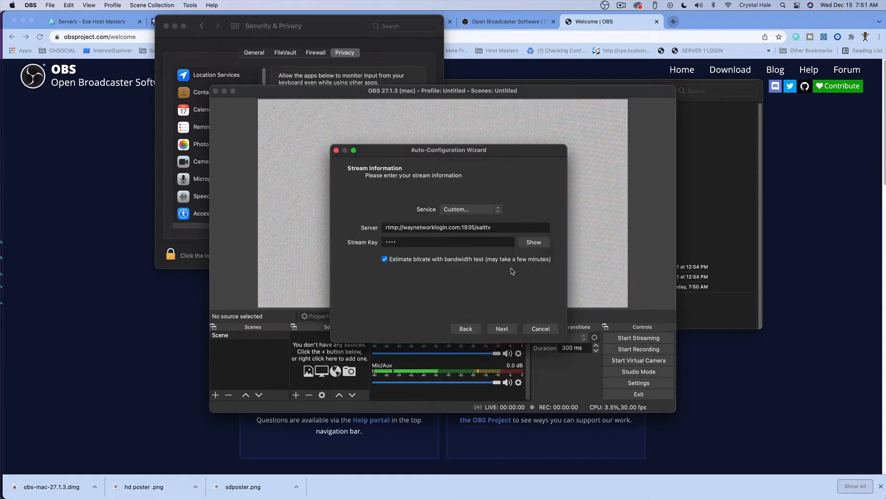
pyautogui.click(501, 328)
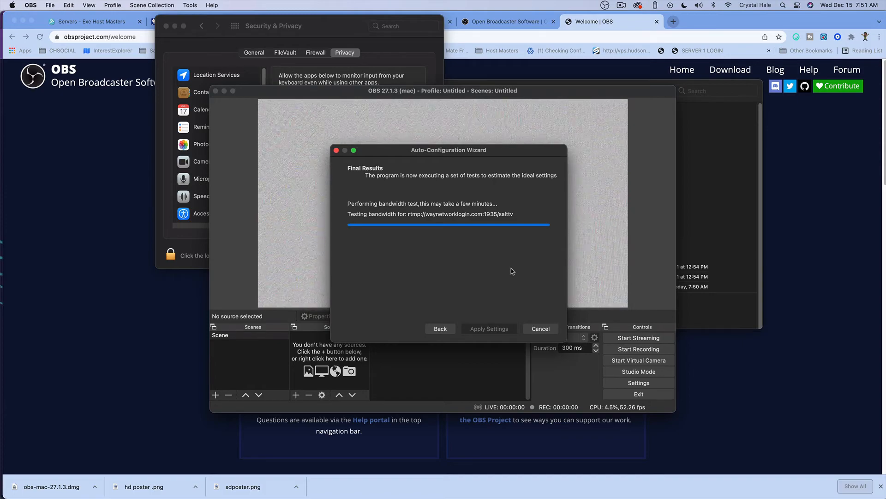
pyautogui.moveTo(449, 150); pyautogui.dragTo(684, 147)
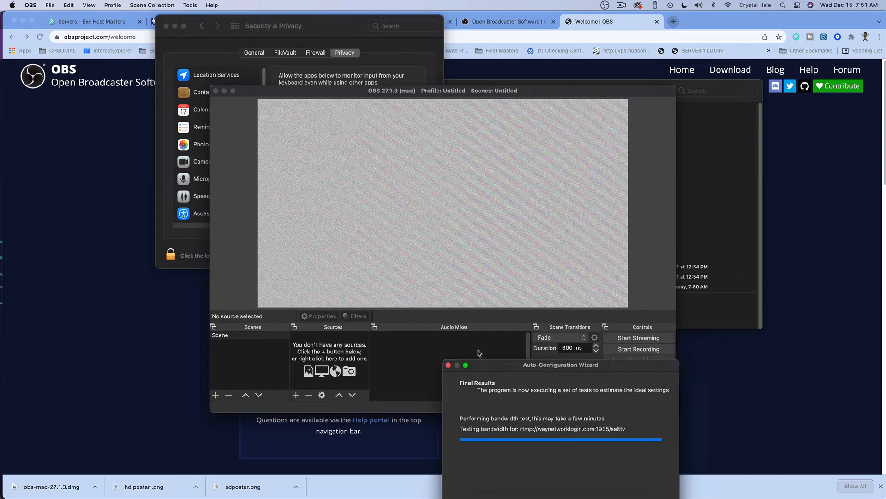
pyautogui.moveTo(561, 365); pyautogui.dragTo(532, 147)
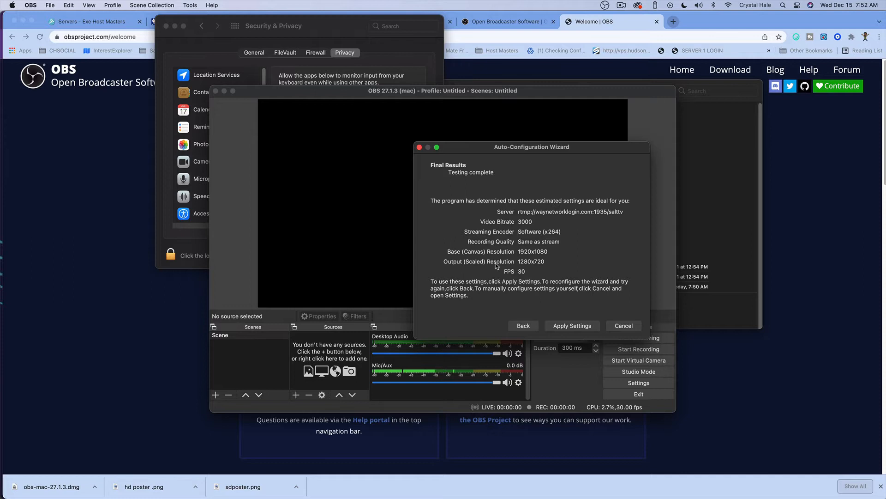
pyautogui.moveTo(547, 213)
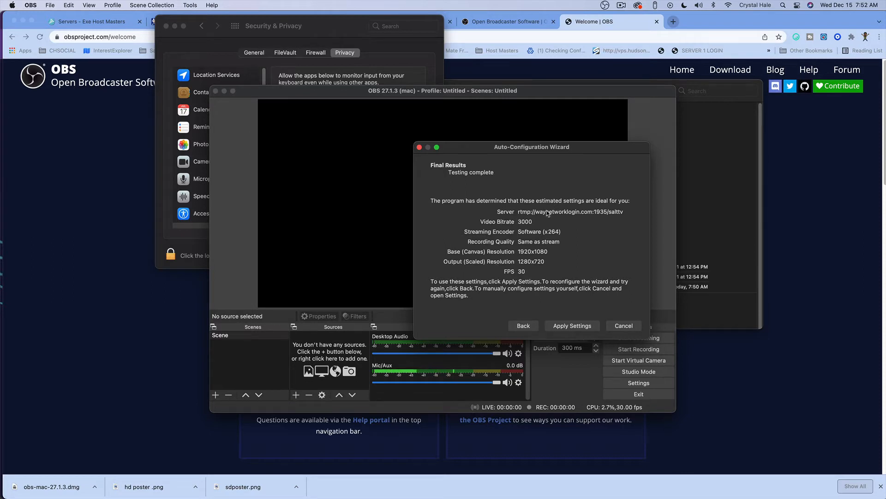
# Apply the recommended 3000 bitrate, 1280x720 30 FPS settings and open Settings.
pyautogui.click(571, 326)
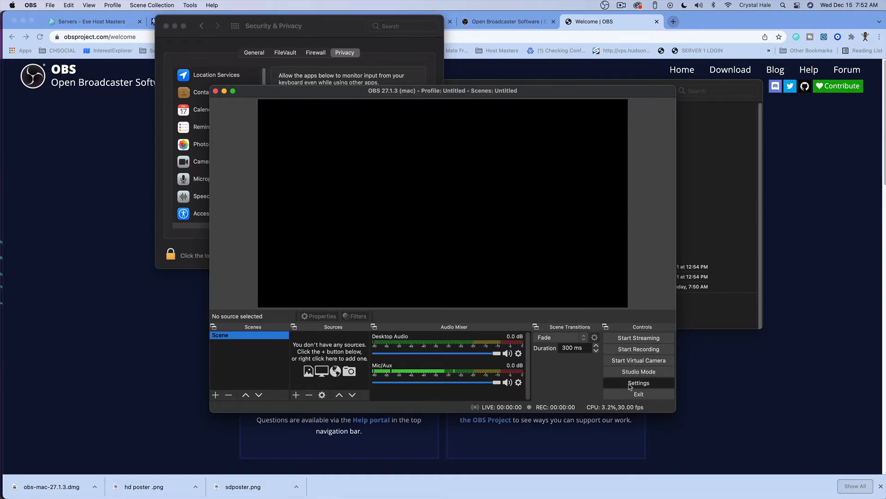
pyautogui.click(638, 383)
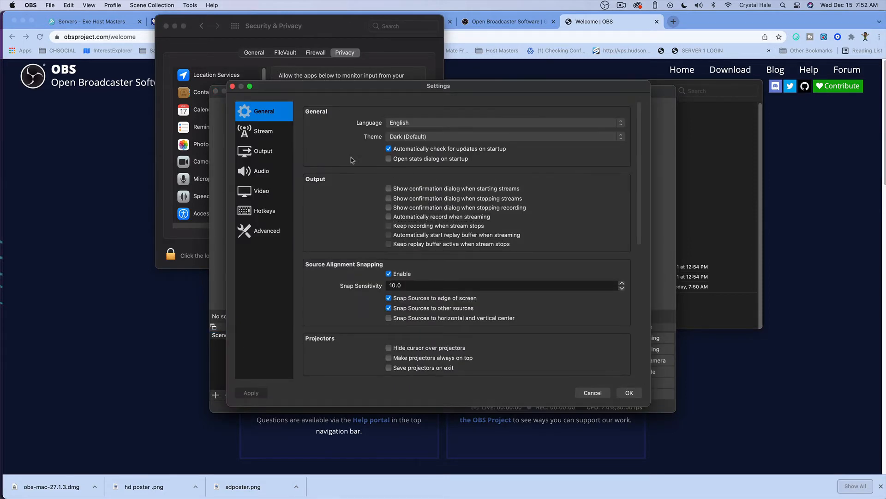
# Inspect the Custom server and stream key fields on the Stream settings page.
pyautogui.click(263, 131)
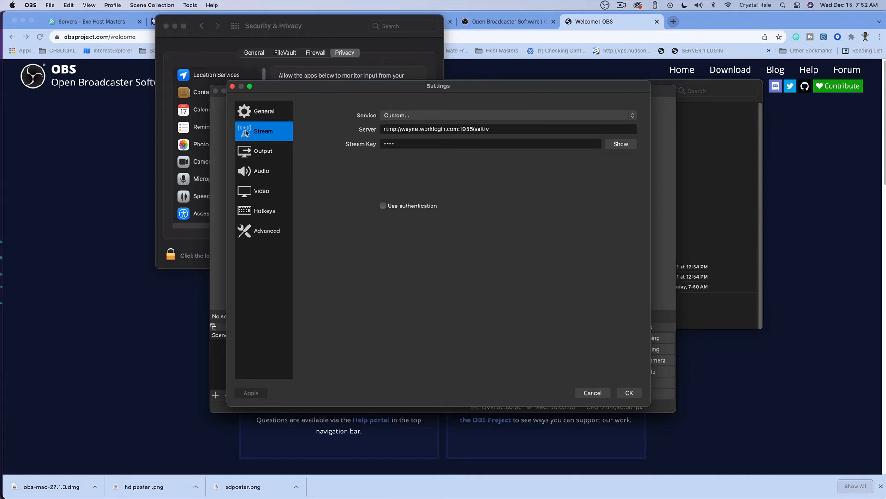
pyautogui.moveTo(421, 145)
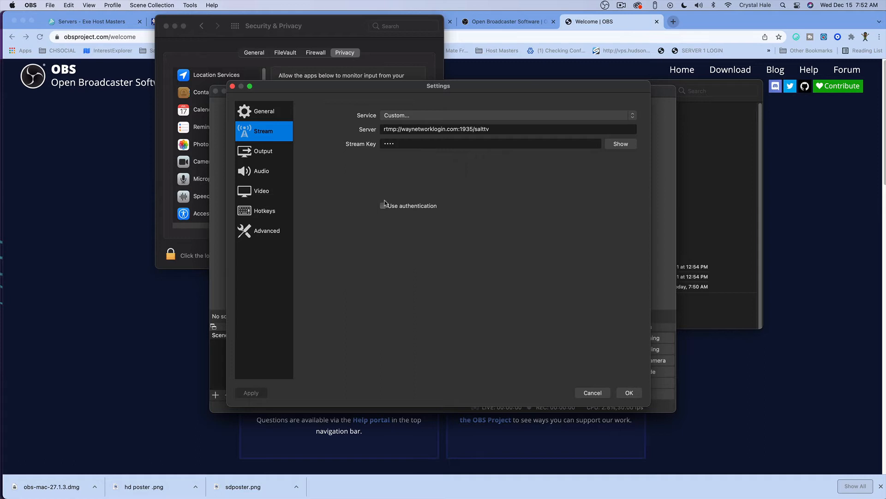
pyautogui.click(383, 205)
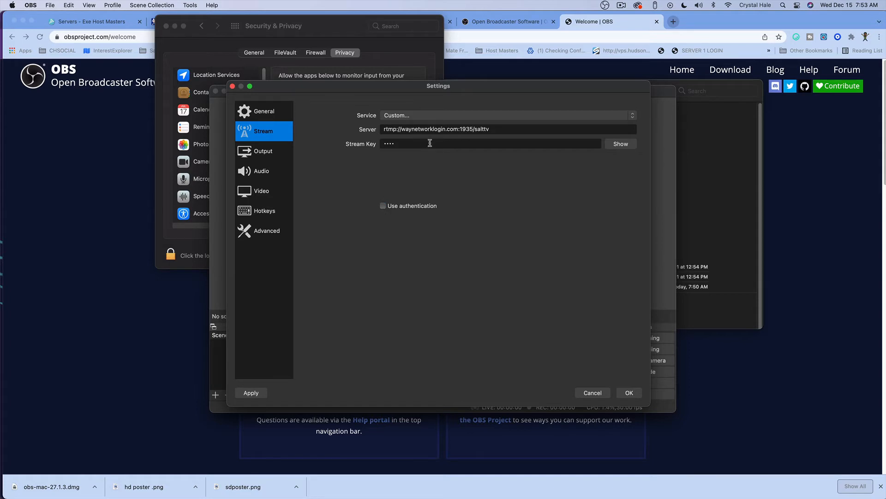
pyautogui.click(262, 151)
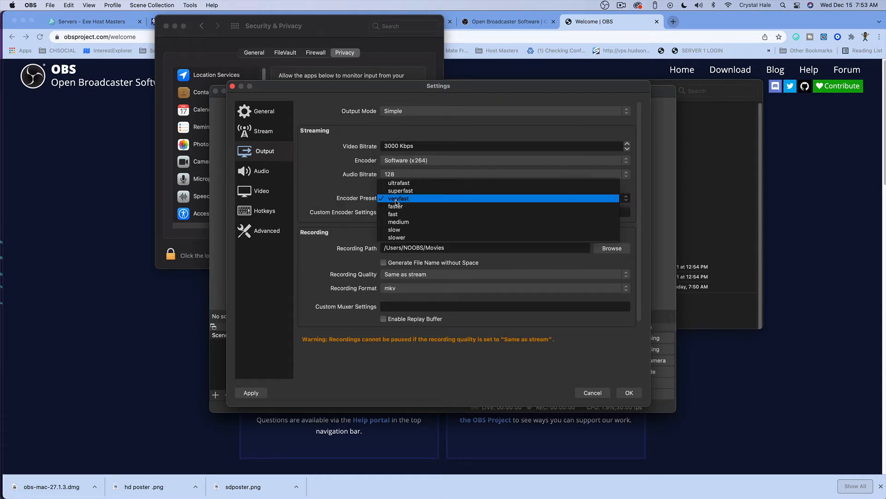
# Enable Advanced Encoder Settings in Simple output mode, keeping the veryfast encoder preset.
pyautogui.click(399, 198)
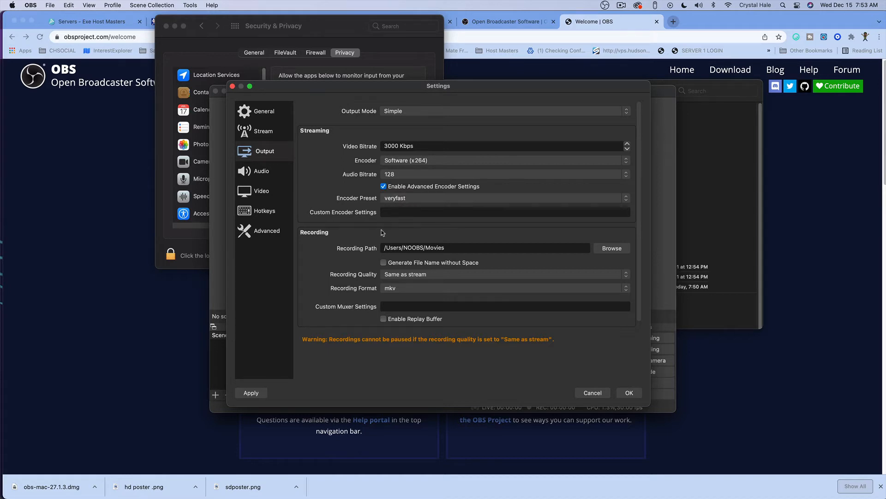
pyautogui.moveTo(498, 260)
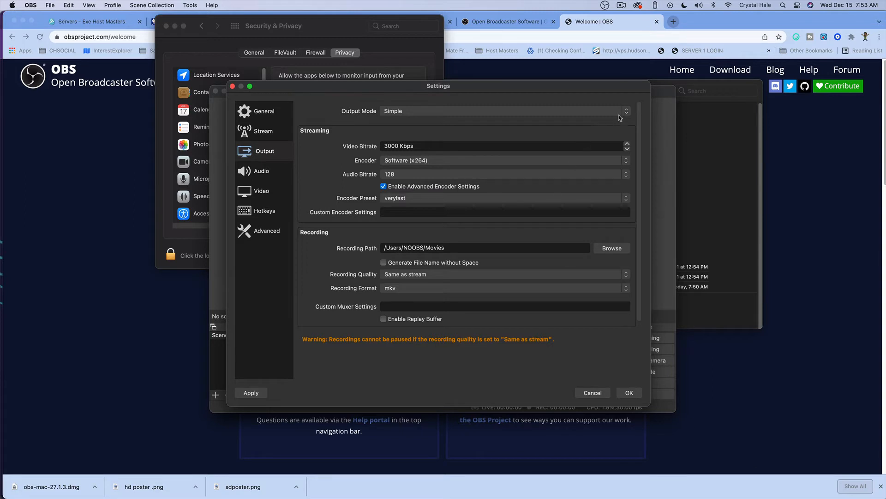
# Switch output to Advanced mode with 3500 Kbps bitrate and keyframe interval 2.
pyautogui.click(503, 111)
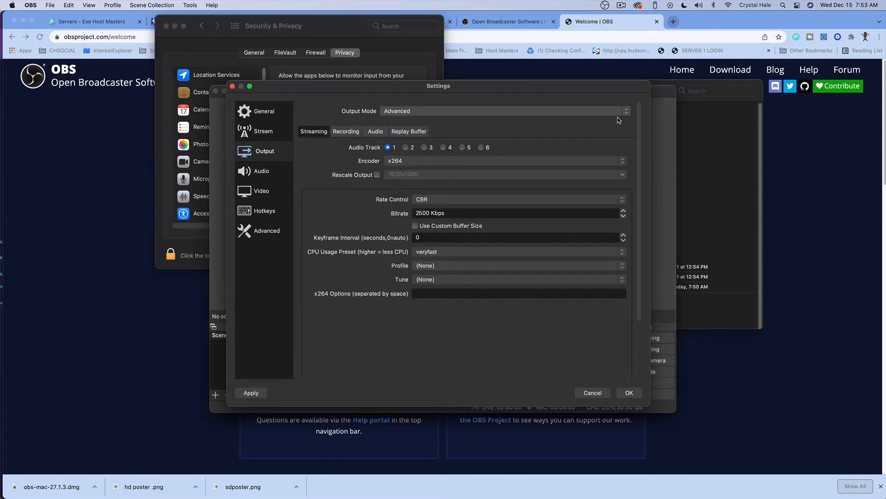
pyautogui.moveTo(419, 195)
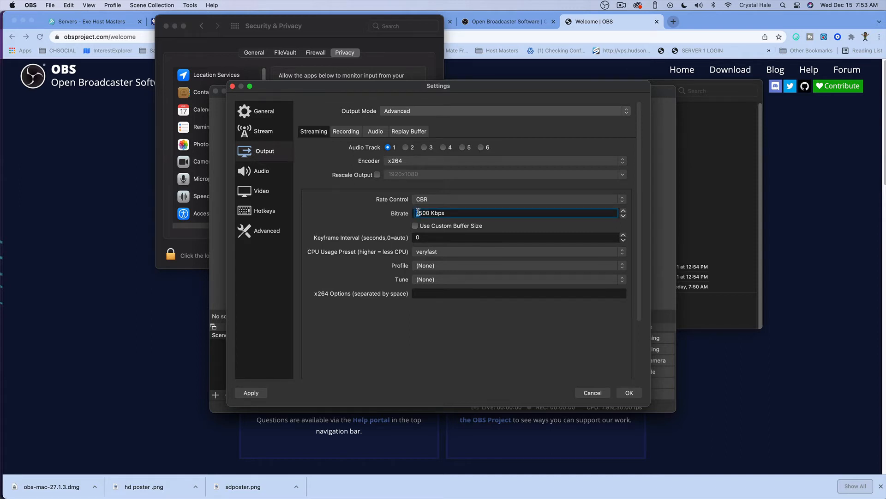
pyautogui.write('3500')
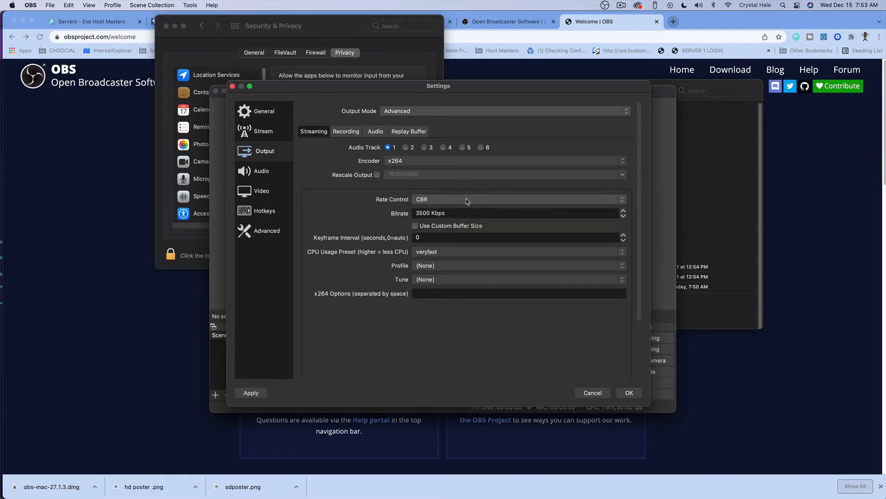
pyautogui.click(517, 237)
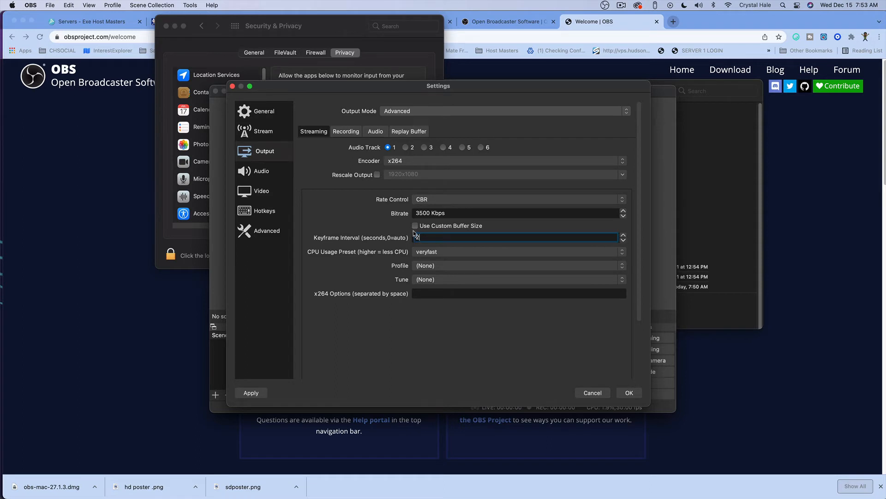
pyautogui.write('2')
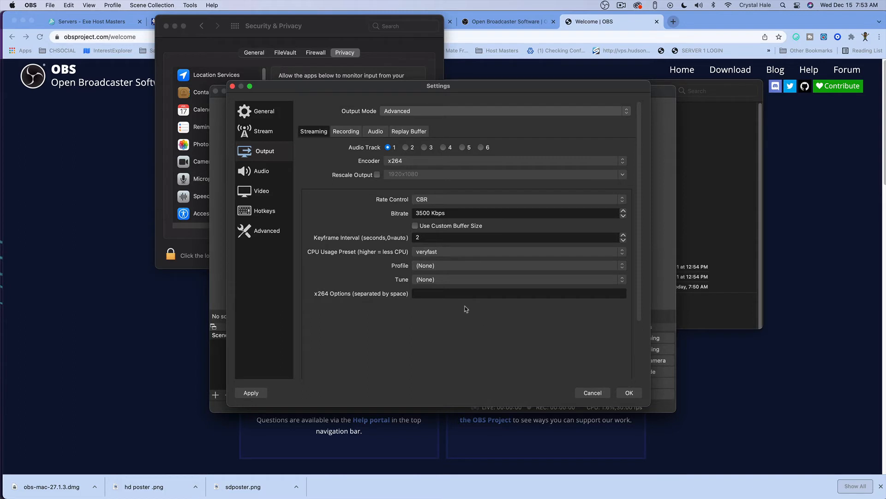
pyautogui.click(345, 131)
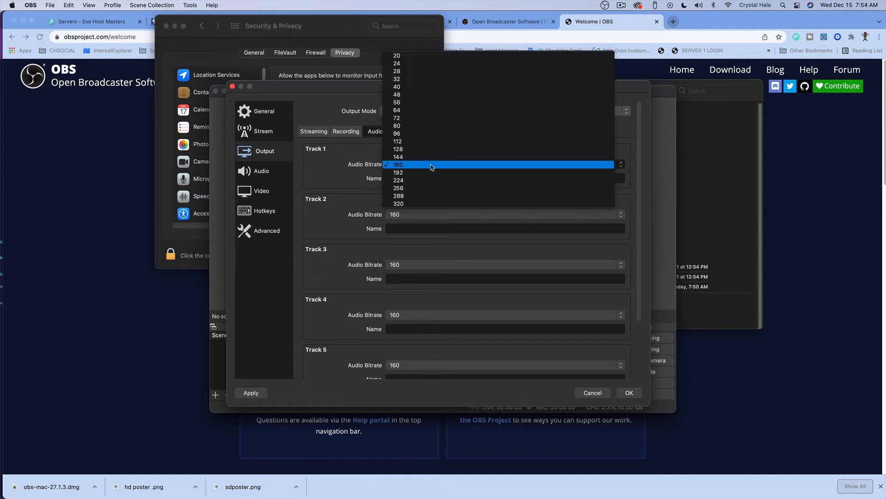
# Set Track 1 audio bitrate to 128 and save the settings.
pyautogui.click(398, 156)
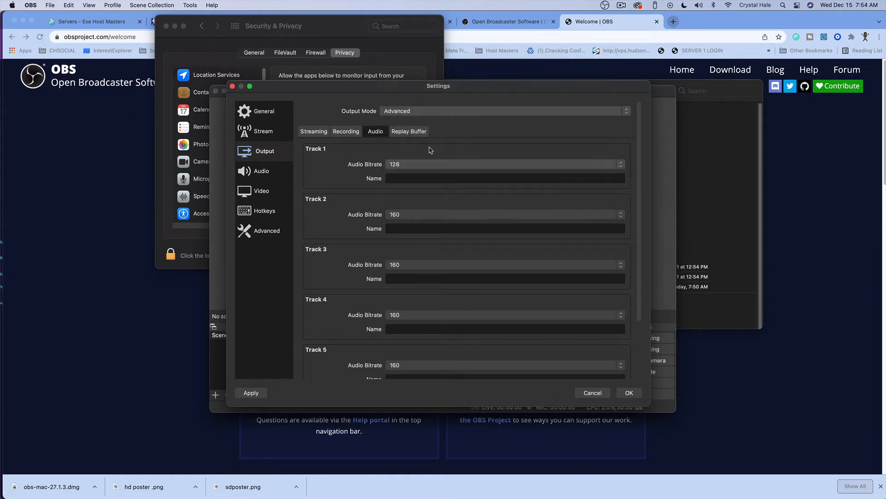
pyautogui.moveTo(441, 171)
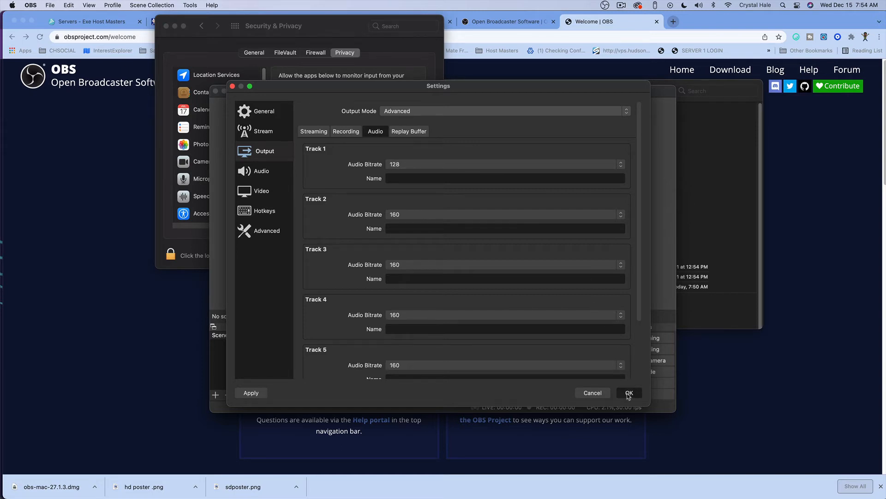
pyautogui.click(628, 393)
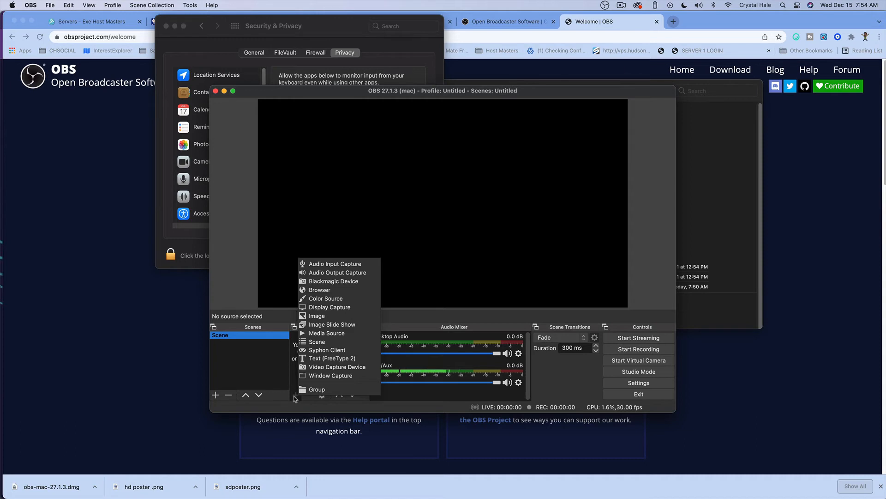
# Create a new Image source in the scene.
pyautogui.click(316, 315)
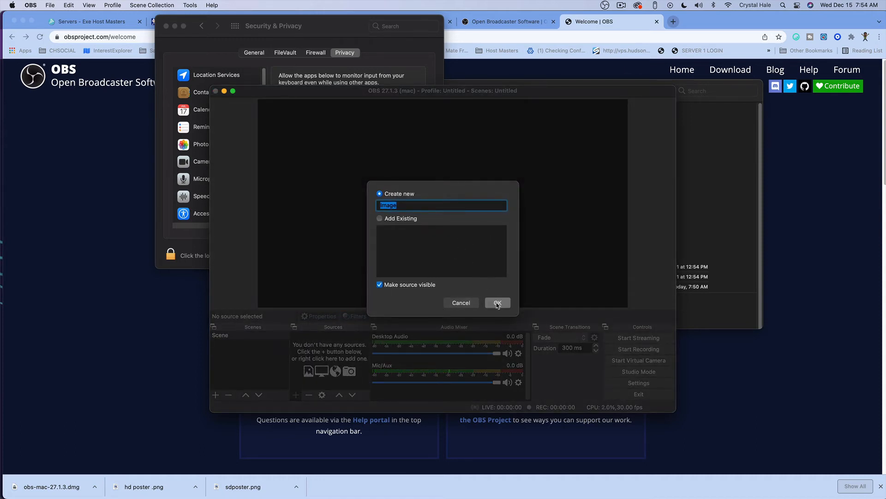
pyautogui.click(497, 303)
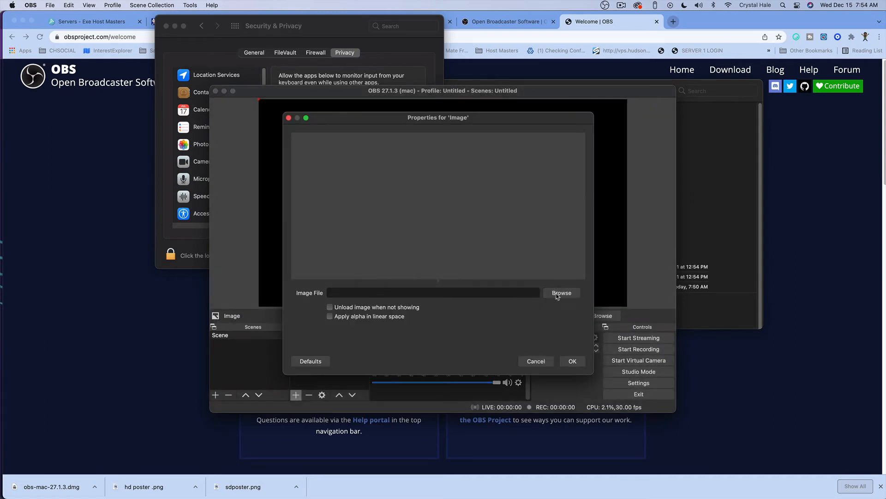
# Load RobloxScreenShot20211119_220245029.png from the Desktop into the Image source.
pyautogui.click(562, 292)
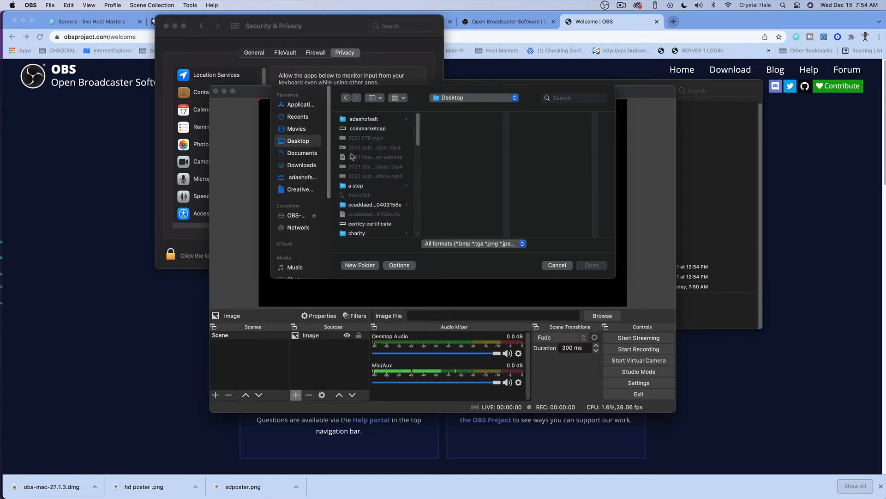
pyautogui.scroll(-3)
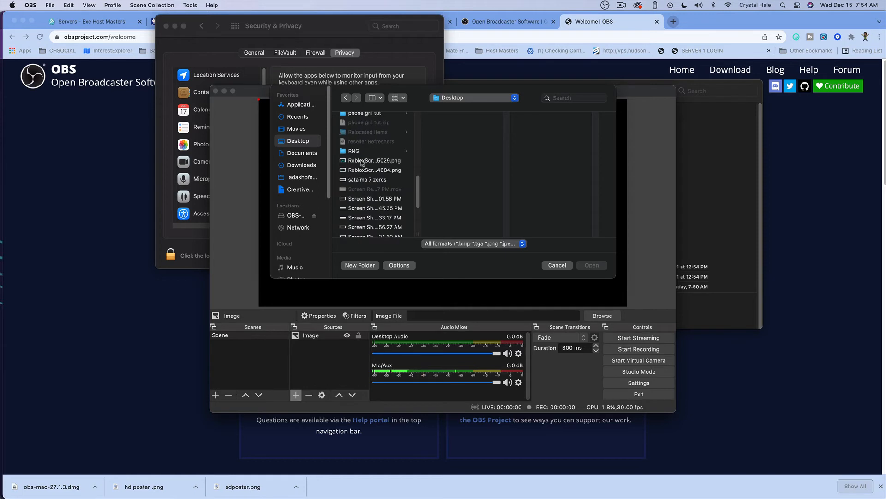
pyautogui.click(373, 160)
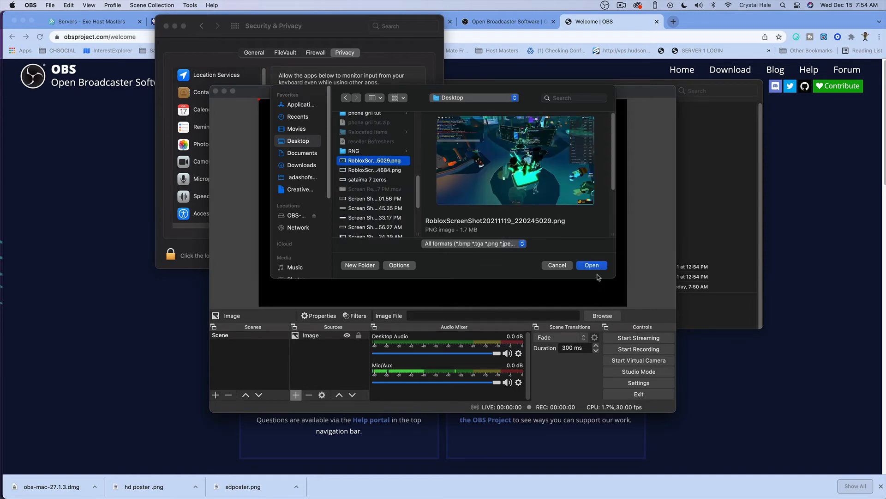
pyautogui.click(592, 265)
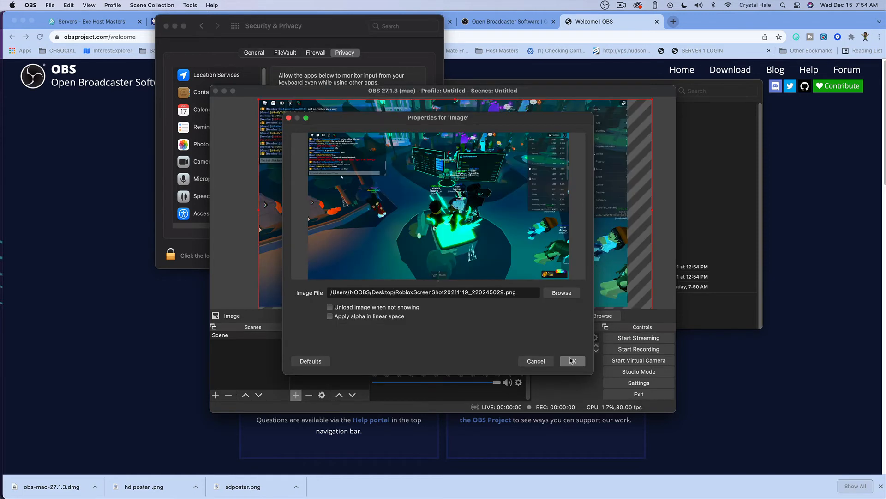
pyautogui.click(571, 360)
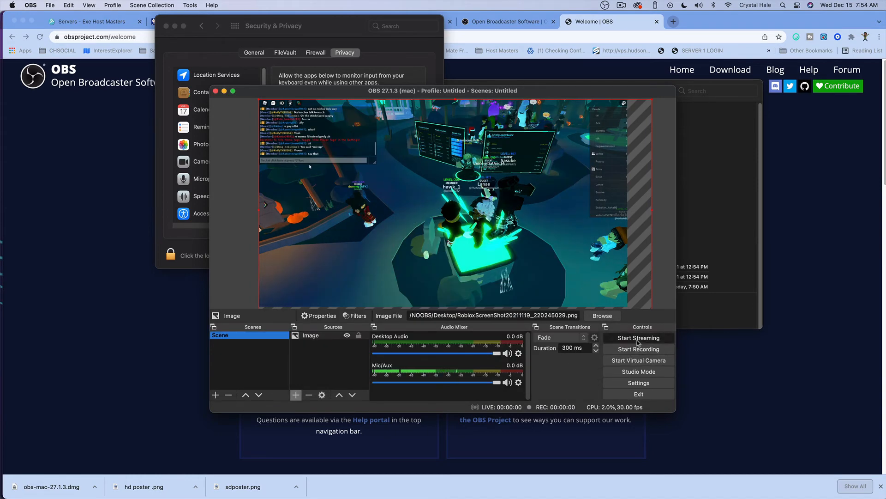
# Start streaming the Roblox screenshot scene live to the Wowza server.
pyautogui.click(637, 338)
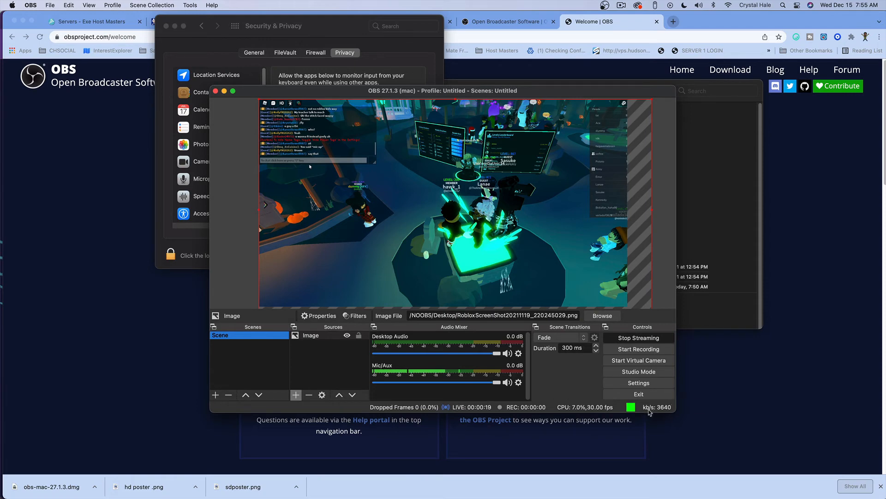
pyautogui.moveTo(107, 48)
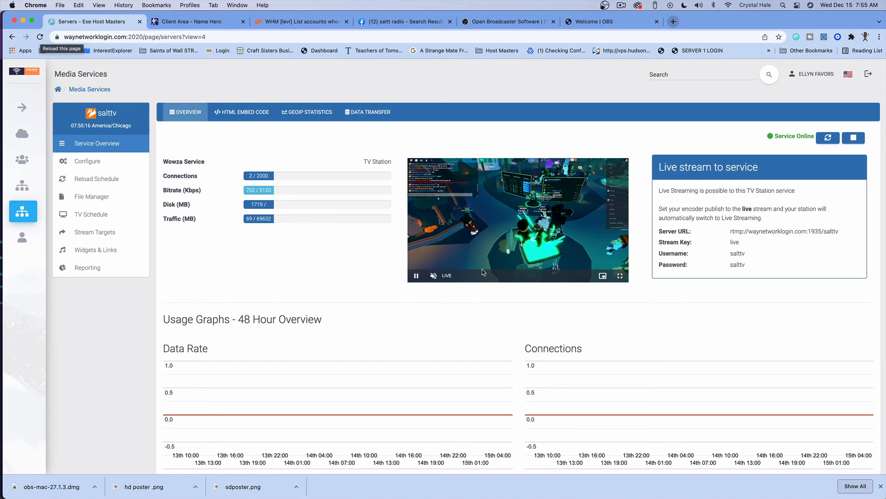
pyautogui.moveTo(576, 235)
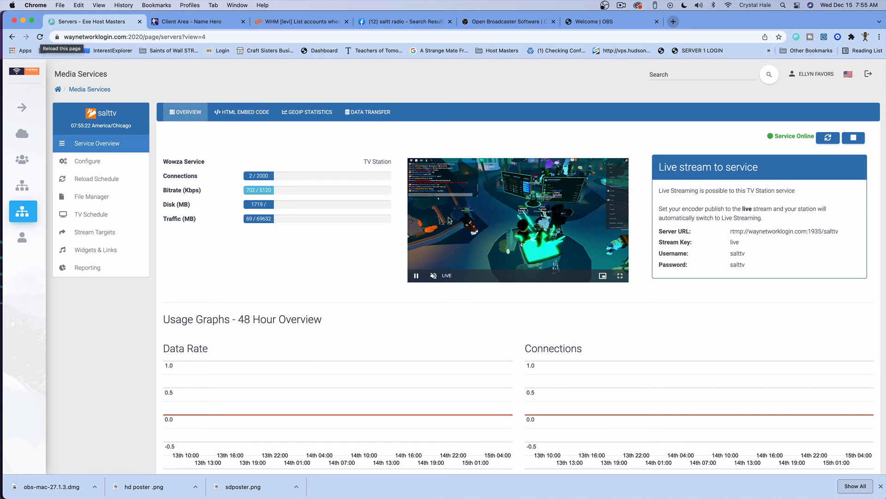
pyautogui.moveTo(529, 153)
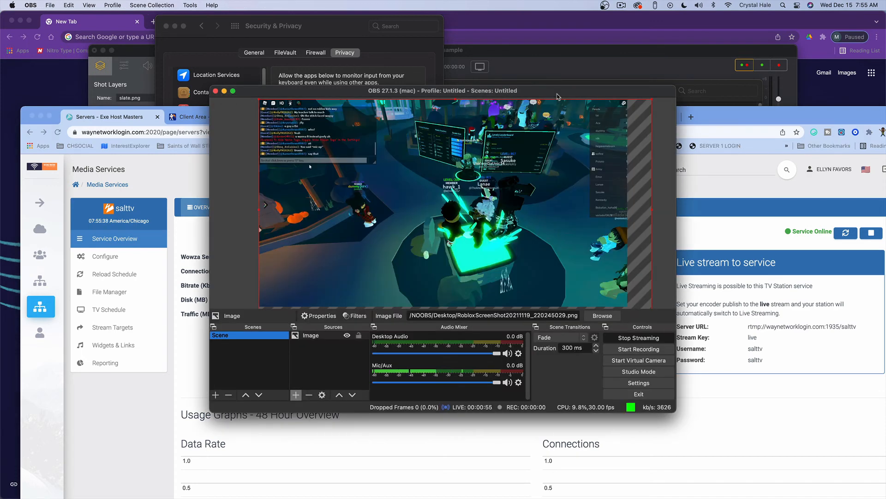
pyautogui.moveTo(717, 337)
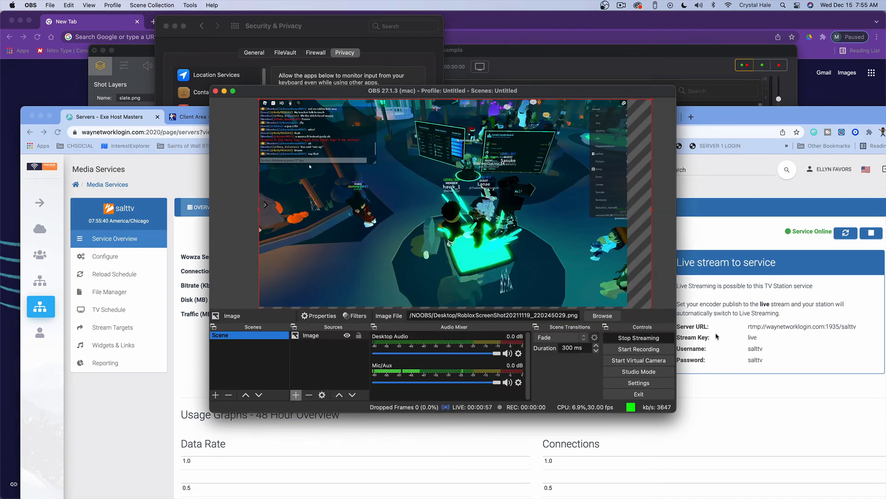
pyautogui.moveTo(637, 337)
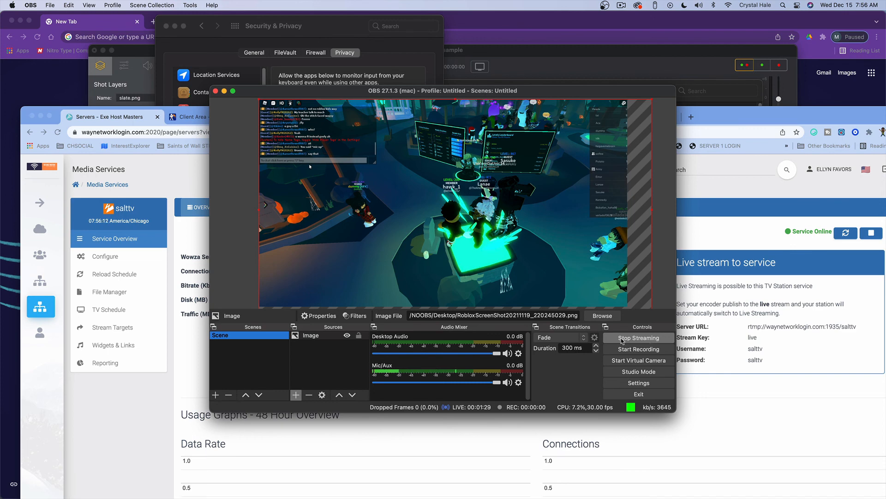
# Stop the live stream from the OBS Controls panel.
pyautogui.click(638, 337)
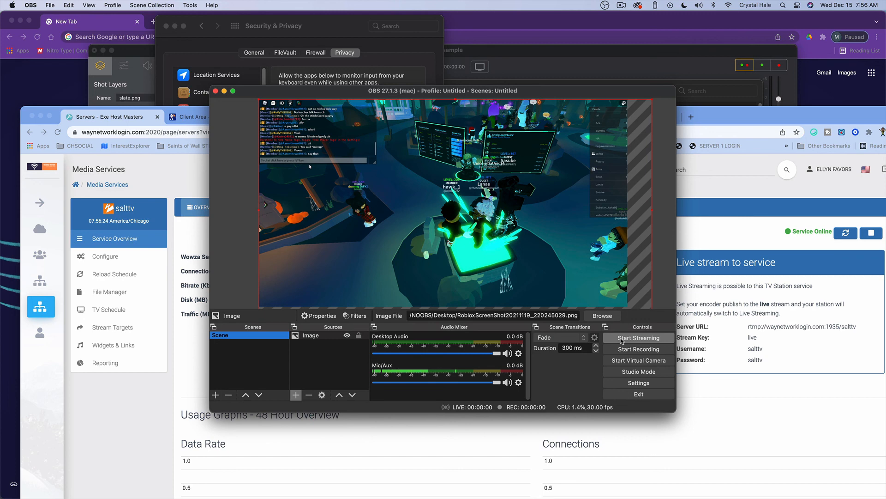
pyautogui.moveTo(269, 372)
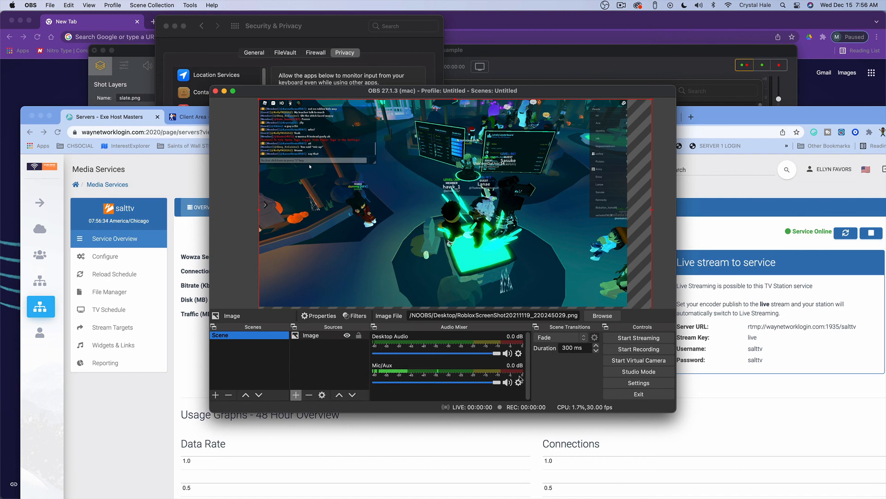
pyautogui.moveTo(722, 259)
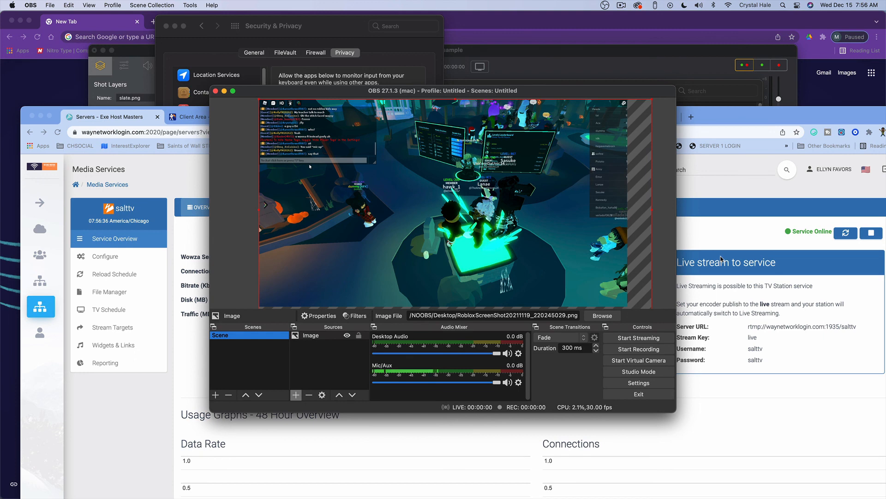